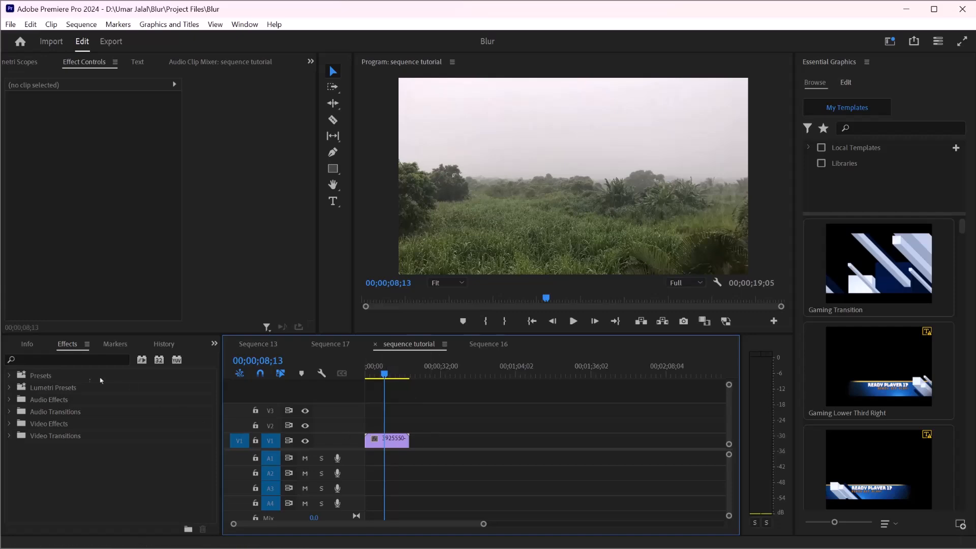
# Show the Project bin and its list of new item types, including Color Matte.
pyautogui.click(27, 344)
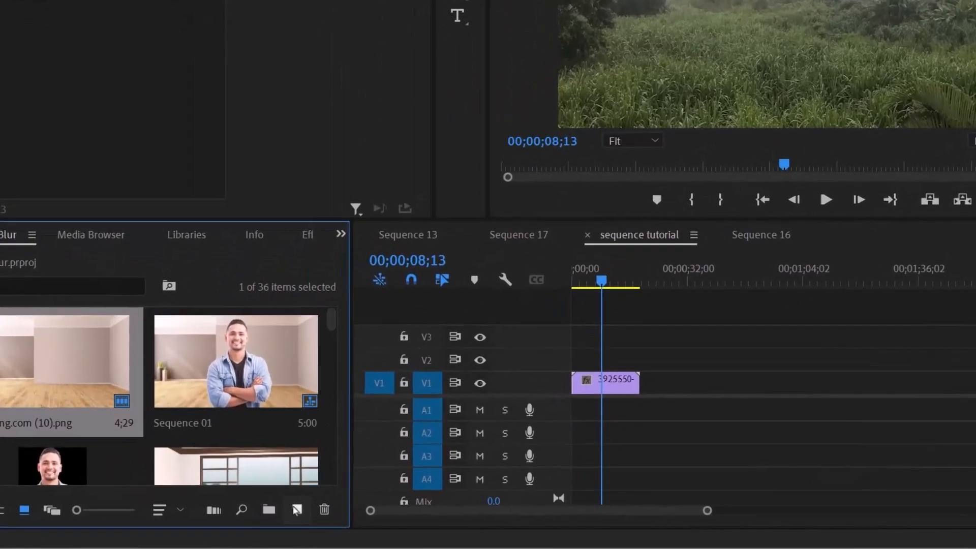
pyautogui.click(297, 509)
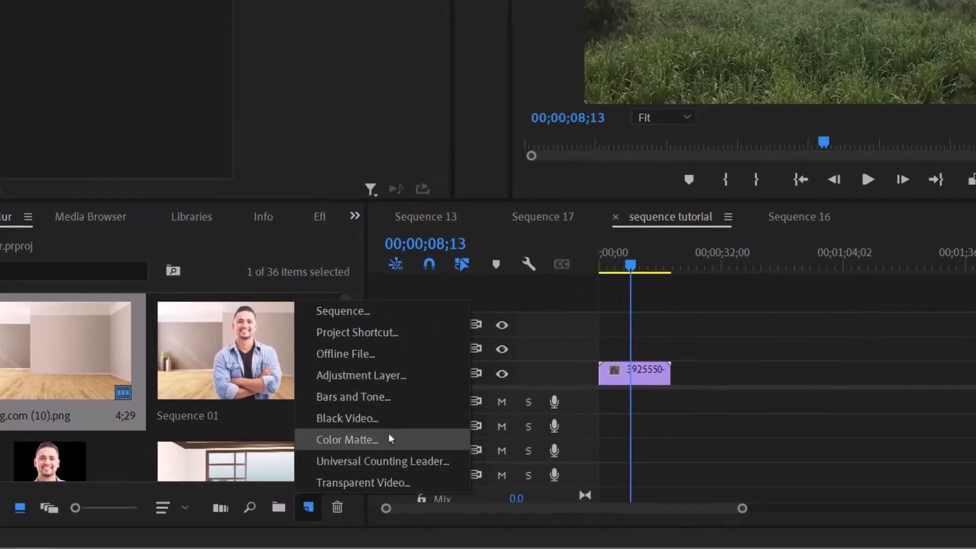
# Create a 1920x1080 black (000000) matte named 'Color Matte' and place it on V2.
pyautogui.click(347, 439)
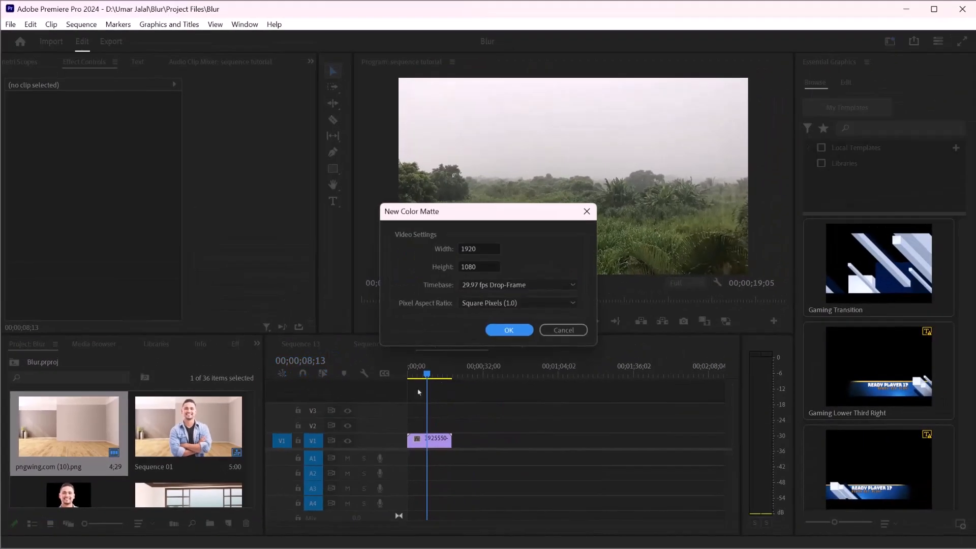
pyautogui.click(508, 329)
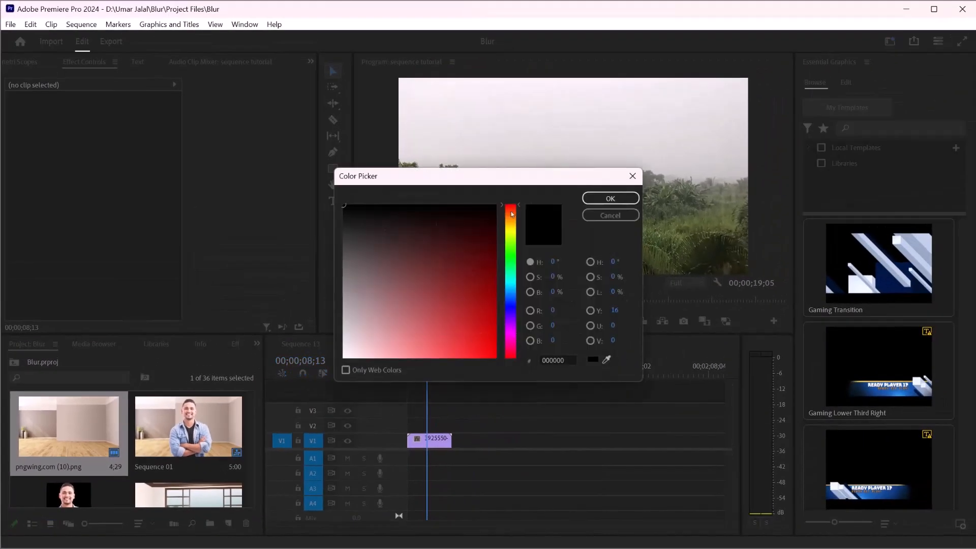
pyautogui.click(609, 198)
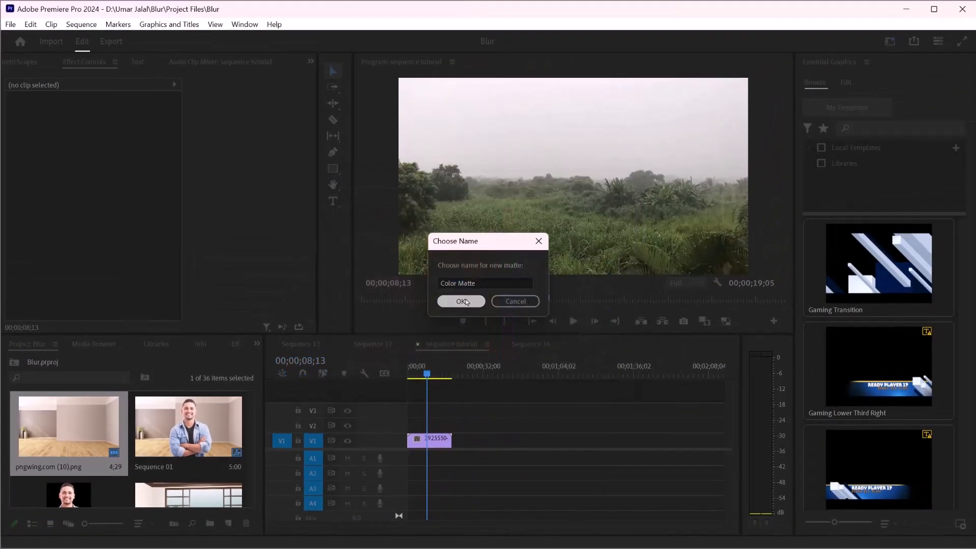
pyautogui.click(460, 302)
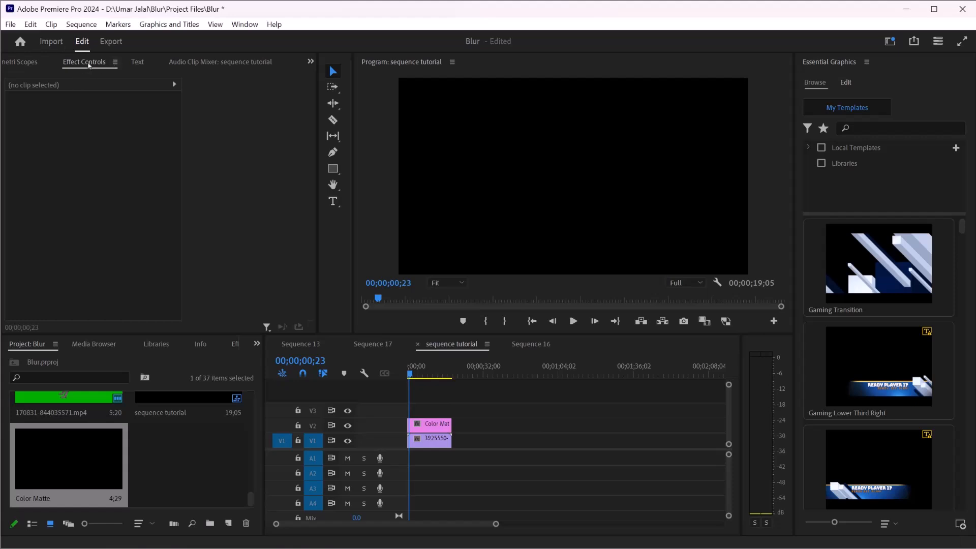
# Lower the matte's opacity to 90% and show the Effects panel filtered by 'add'.
pyautogui.click(429, 424)
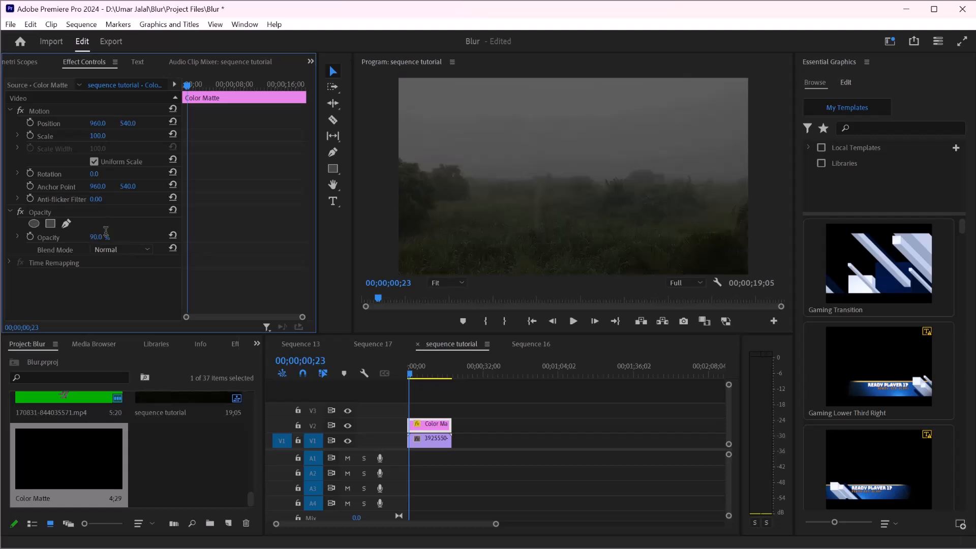
pyautogui.click(256, 344)
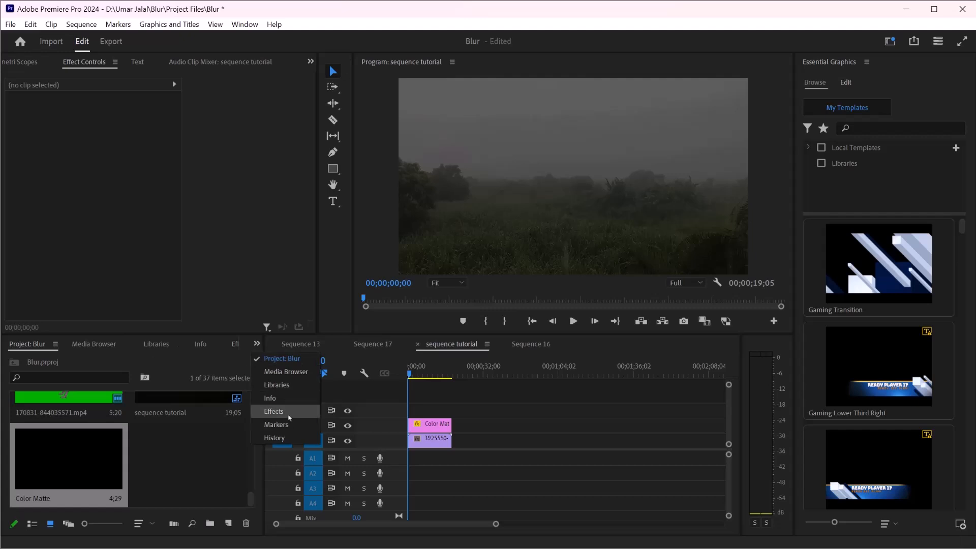
pyautogui.click(273, 411)
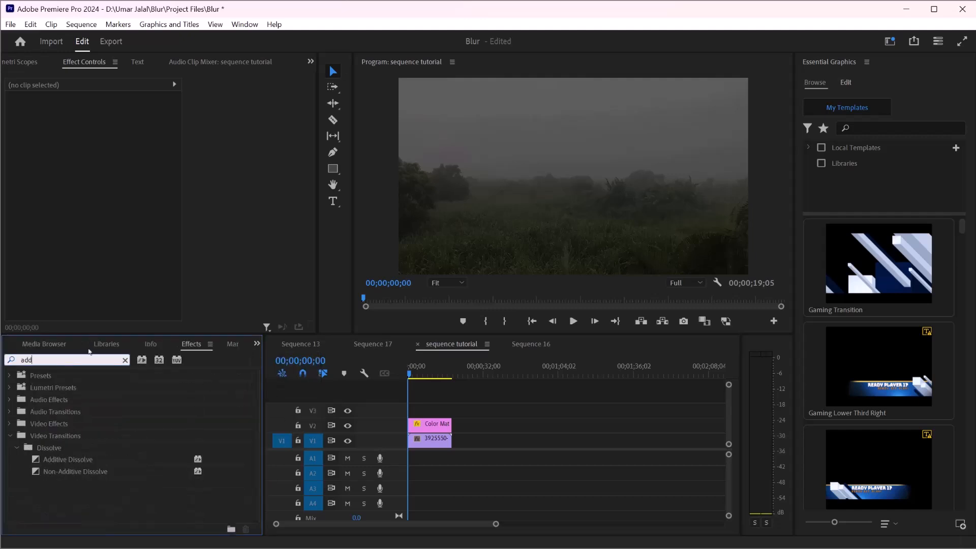
# Put an Additive Dissolve of about 1.5 seconds at the start of the Color Matte.
pyautogui.click(68, 460)
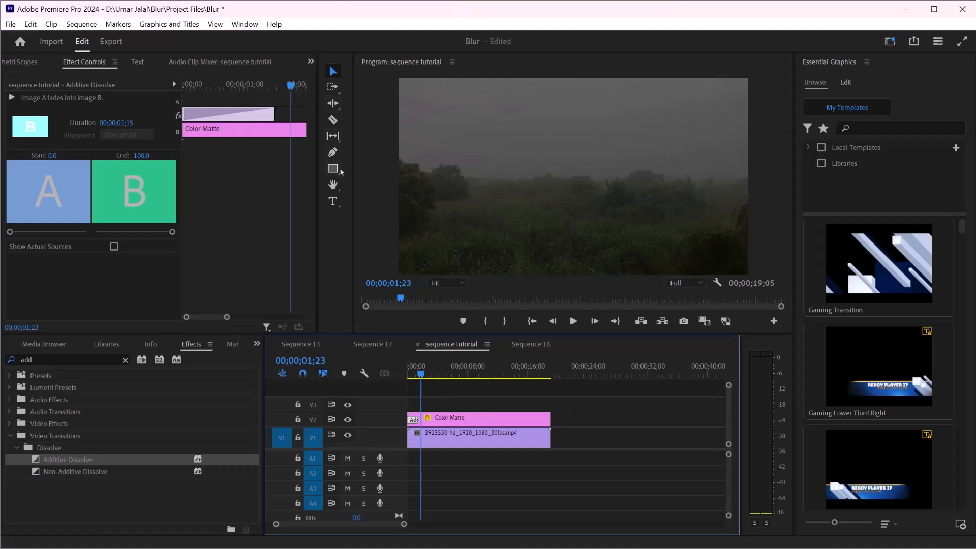
pyautogui.moveTo(624, 193)
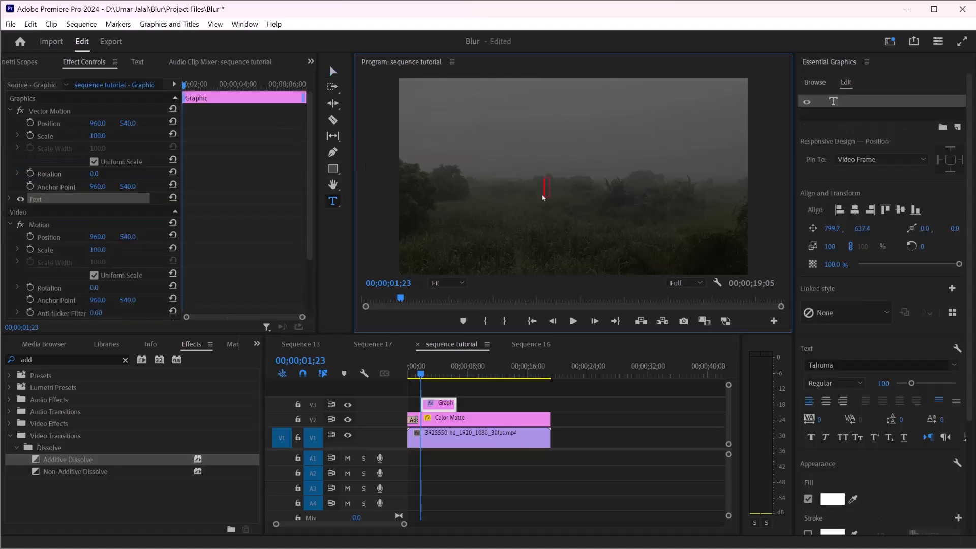
# Add a V3 text graphic reading 'Adobe Premiere Pro Intro' over the landscape.
pyautogui.write('Adobe Premiere Pro')
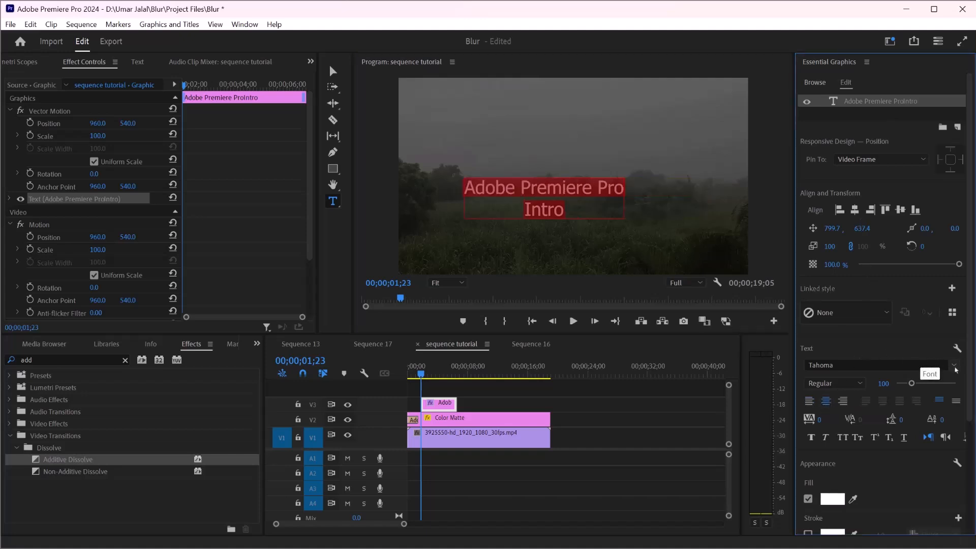
# Set the title to The Bold Font in white capitals with a larger INTRO line.
pyautogui.click(953, 365)
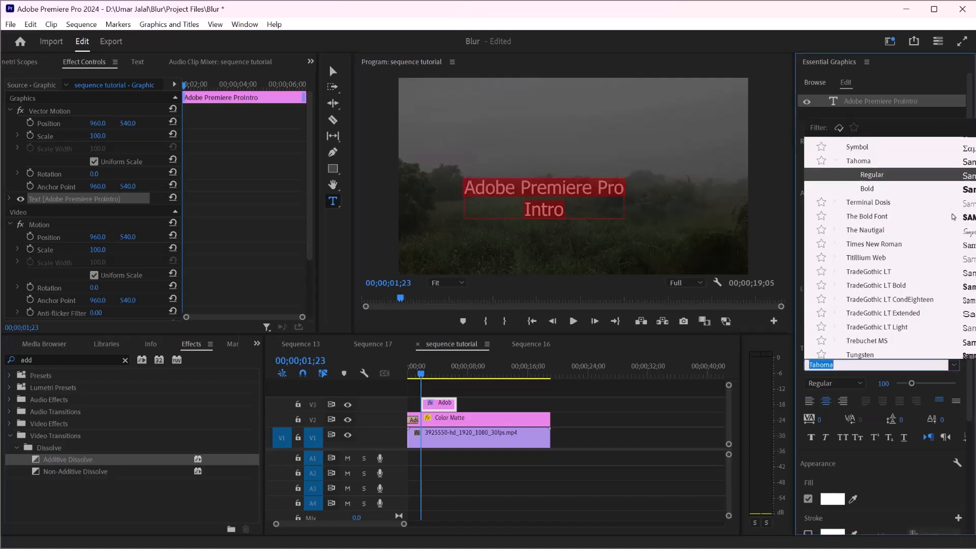
pyautogui.click(865, 216)
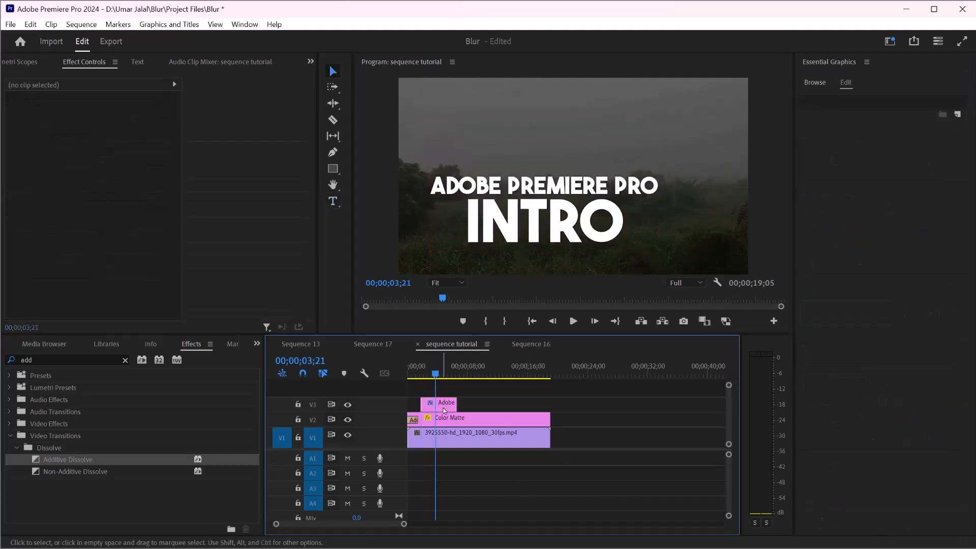
# Add a dissolve at the title clip's start and preview it fading in.
pyautogui.click(443, 403)
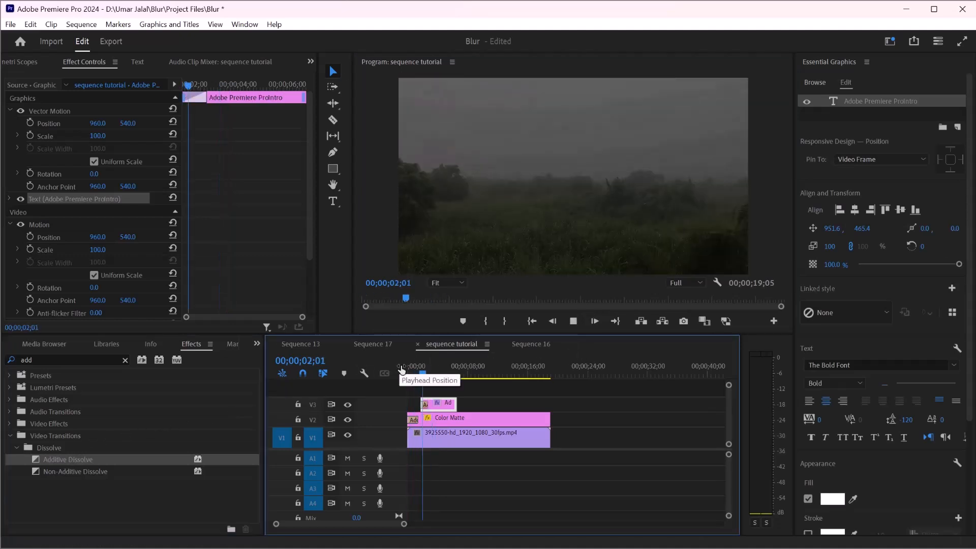
pyautogui.click(443, 366)
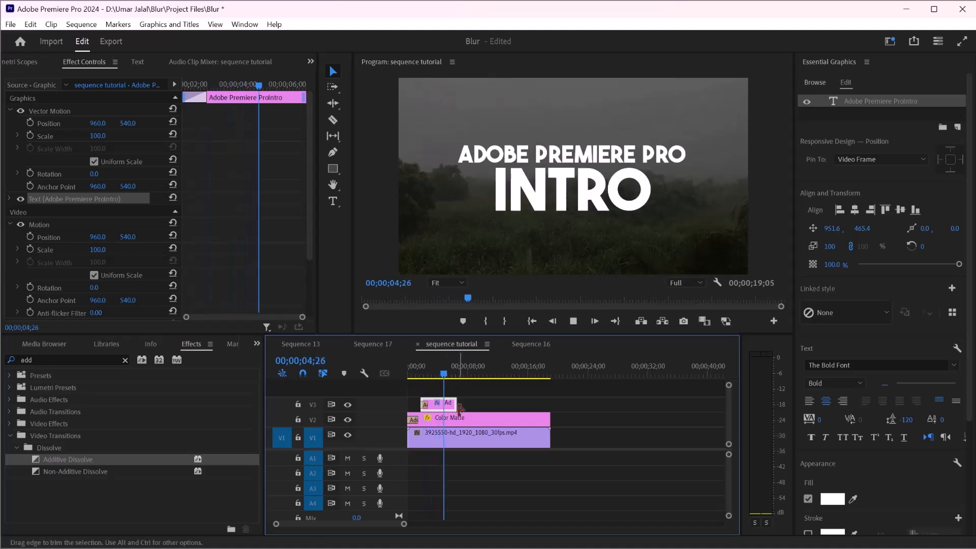